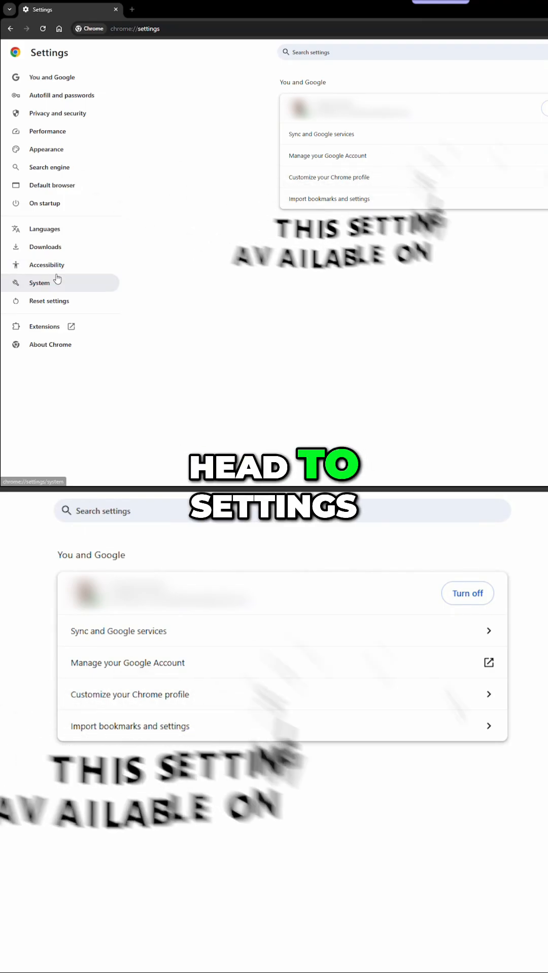
# Step: Switch off 'Continue running background apps when Google Chrome is closed' in System settings
pyautogui.click(39, 283)
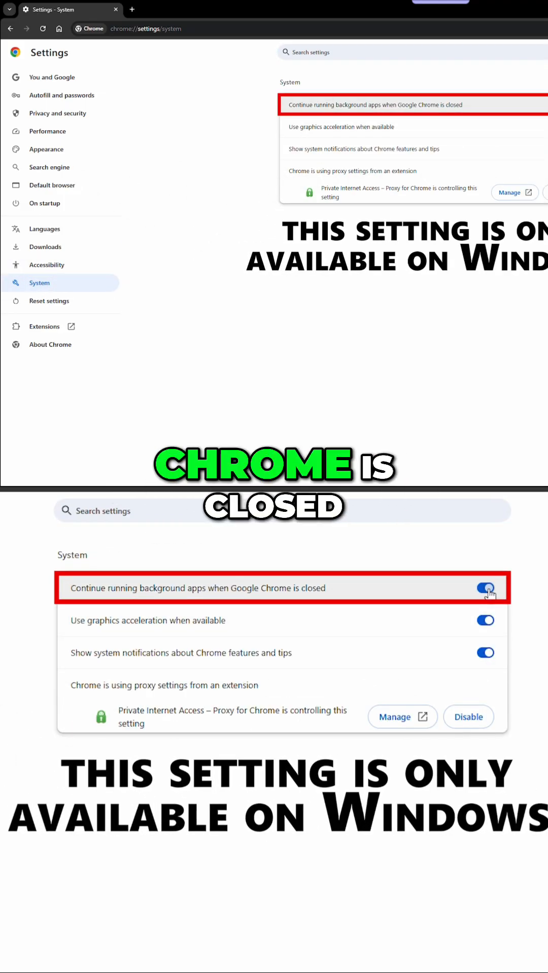
pyautogui.click(485, 588)
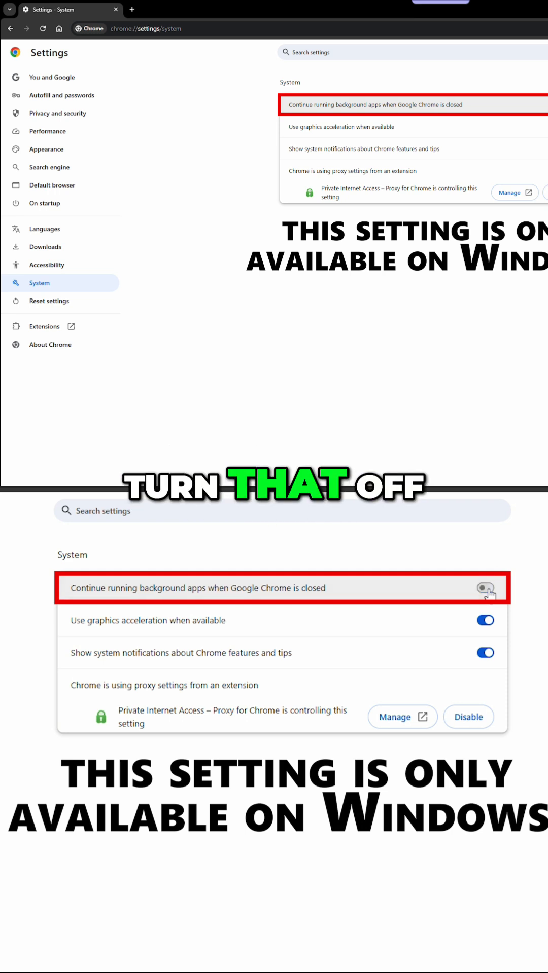
pyautogui.click(485, 589)
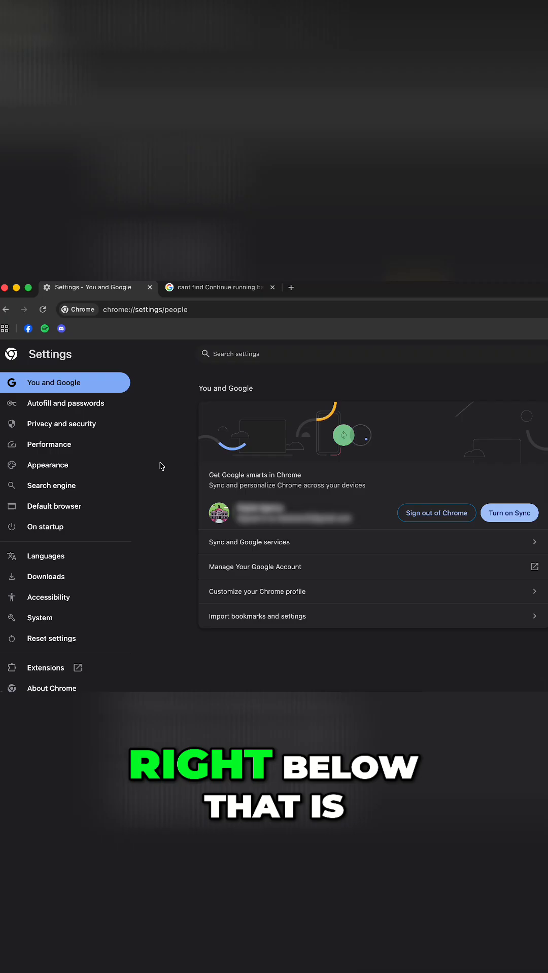
# Step: Show the System settings with 'Use graphics acceleration when available' switched off
pyautogui.click(40, 617)
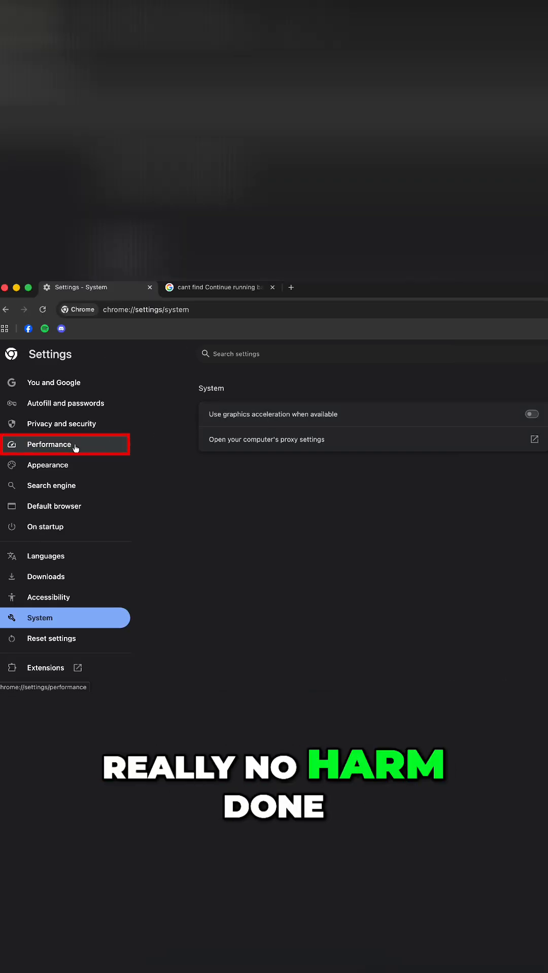
# Step: Enable Memory Saver under Performance, keeping the Balanced (recommended) level
pyautogui.click(46, 444)
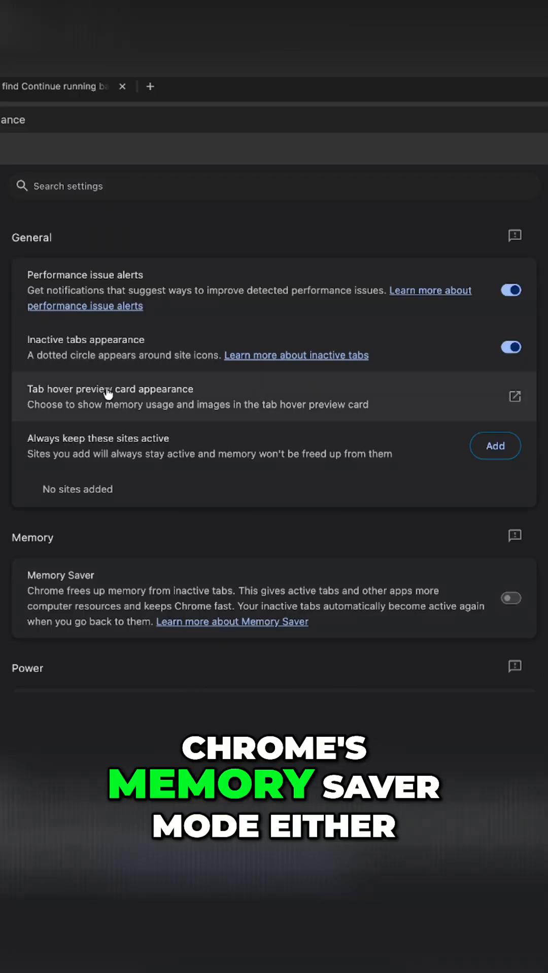
pyautogui.scroll(-3)
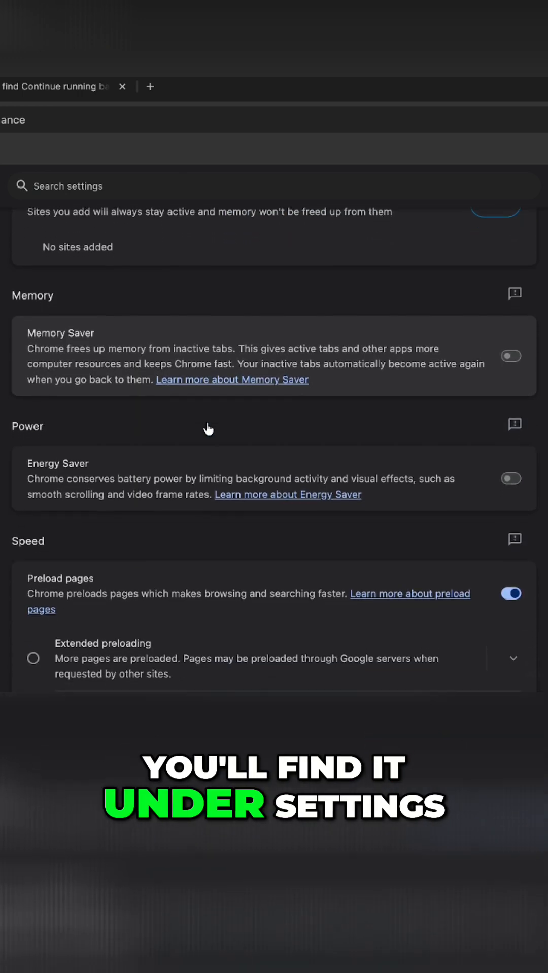
pyautogui.click(510, 356)
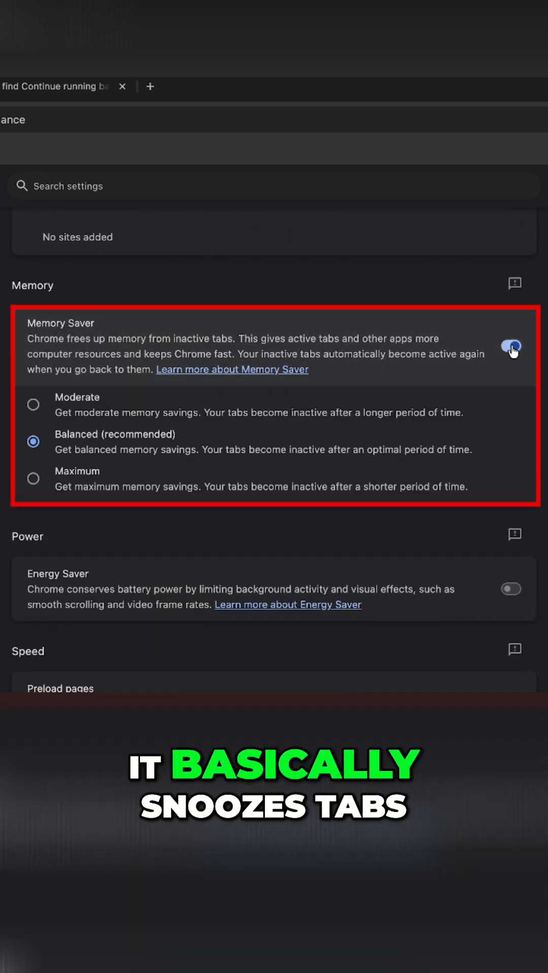